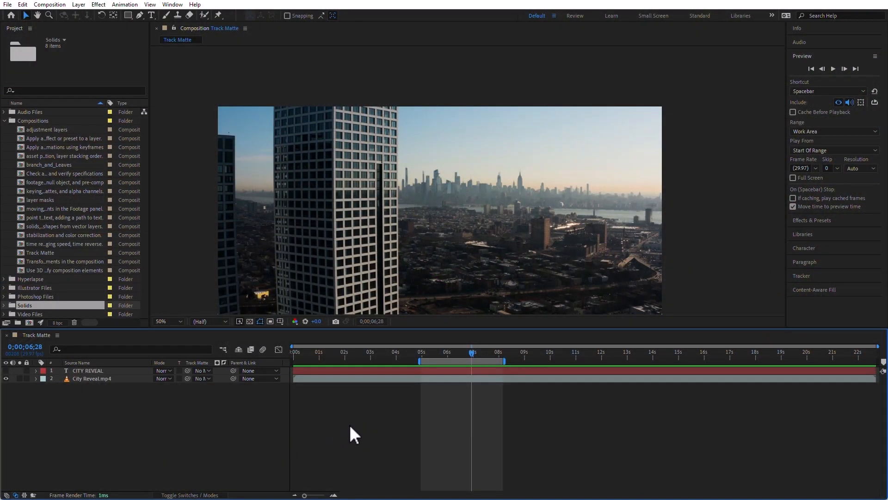
pyautogui.moveTo(453, 384)
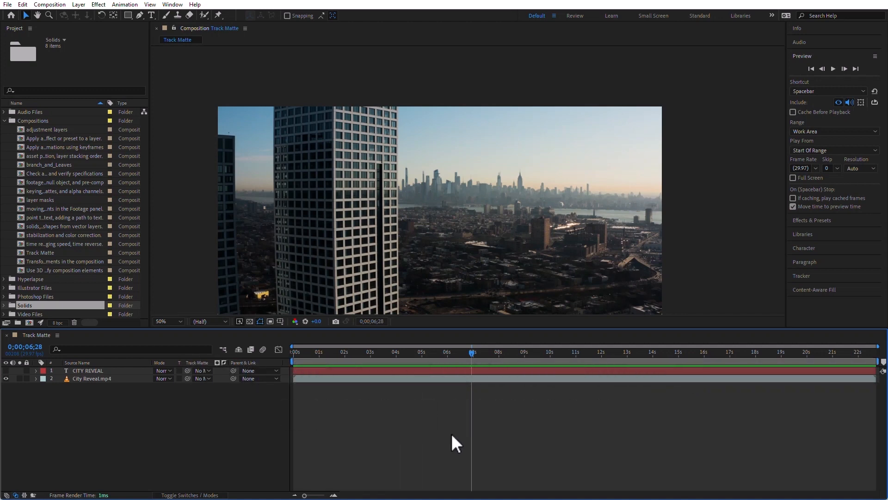
# Step: Remove the 5–8 second duration marker and reset the Composition viewer zoom to 50%
pyautogui.click(164, 321)
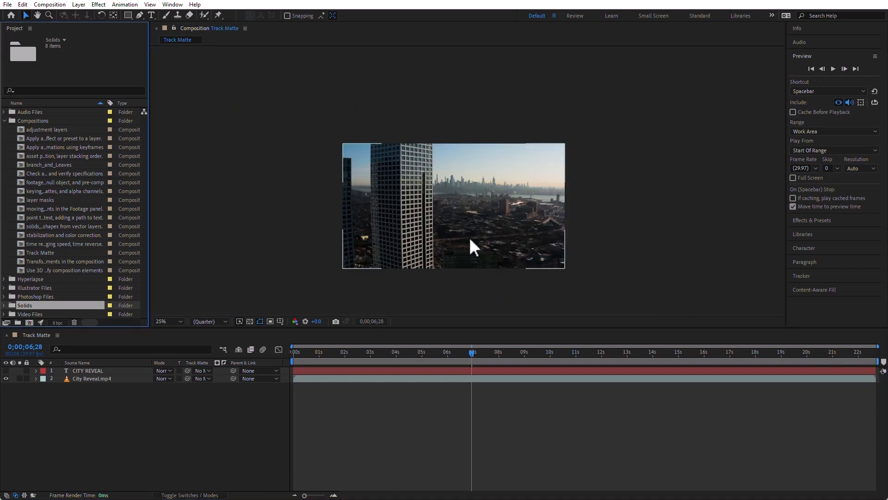
pyautogui.scroll(3)
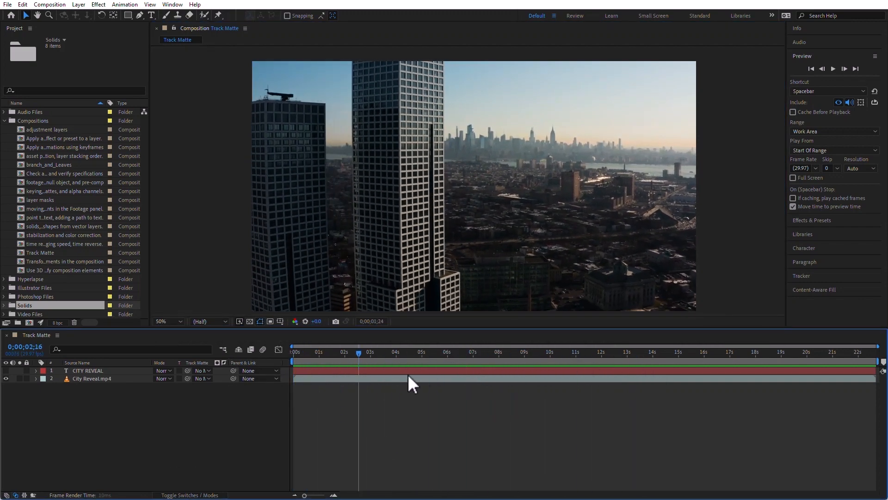
# Step: Drop composition markers near 2 seconds and just before 5 seconds with the custom shortcut
pyautogui.click(294, 360)
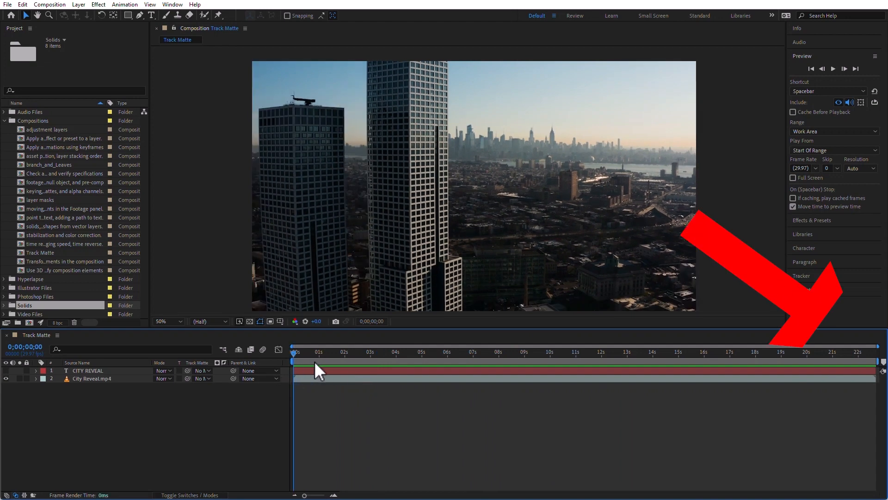
pyautogui.moveTo(880, 362)
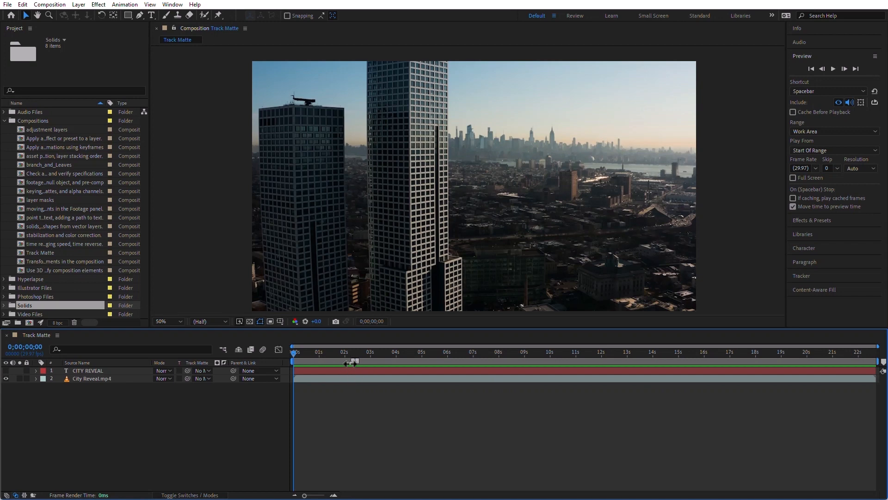
pyautogui.moveTo(351, 360)
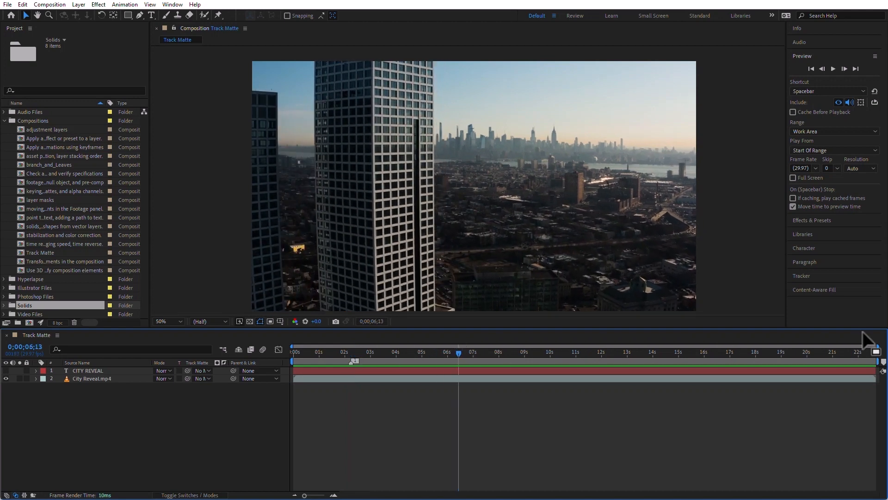
pyautogui.moveTo(422, 371)
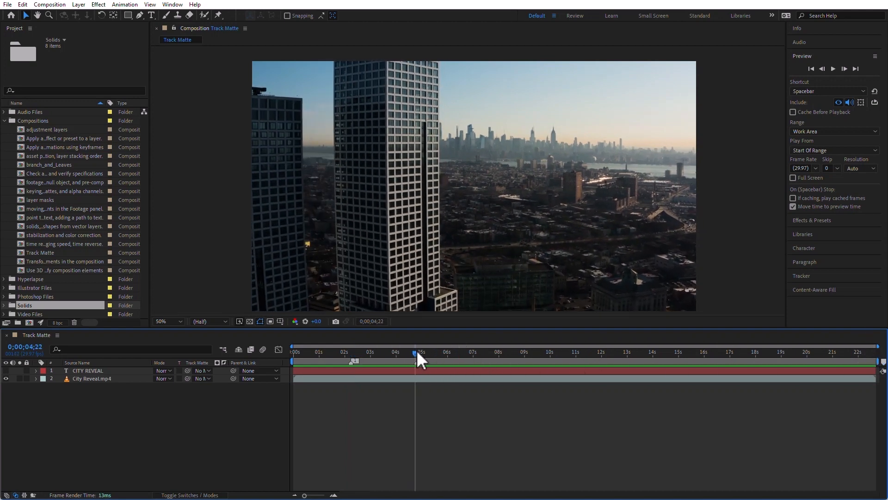
pyautogui.click(417, 352)
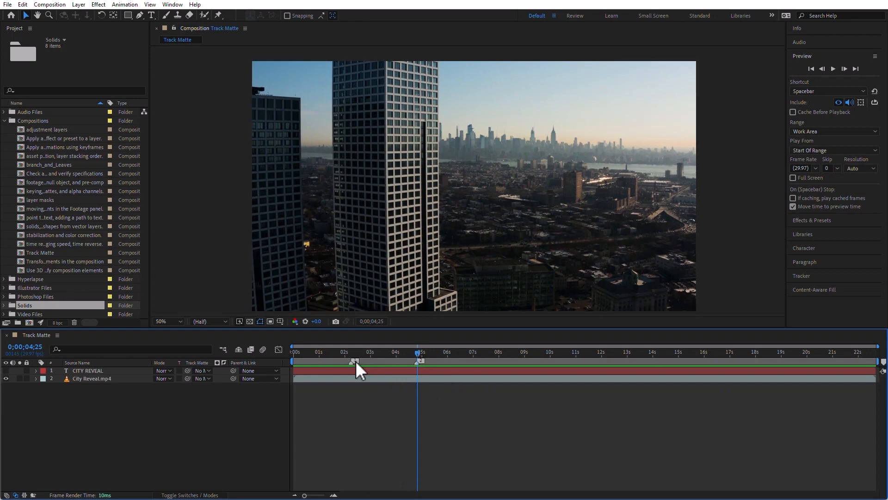
# Step: Give the 0;00;02;07 composition marker the comment 'Color correct this area' and a 300 (three-second) duration
pyautogui.doubleClick(355, 360)
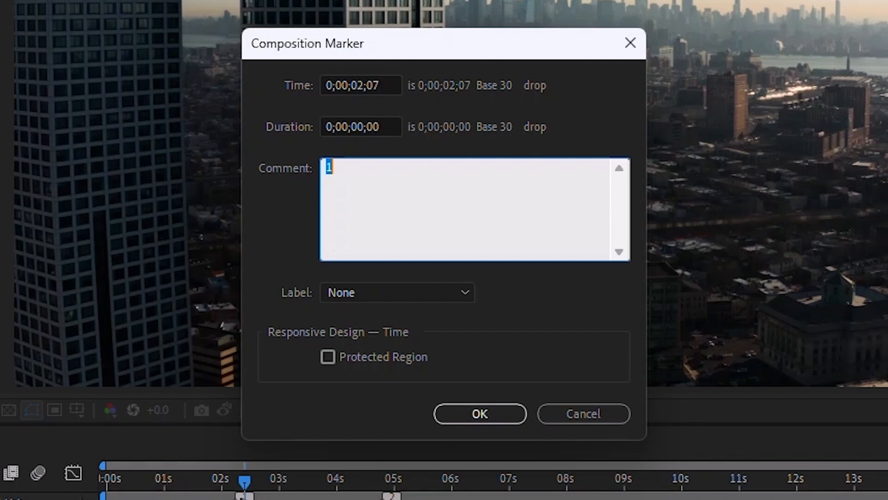
pyautogui.write('Color co')
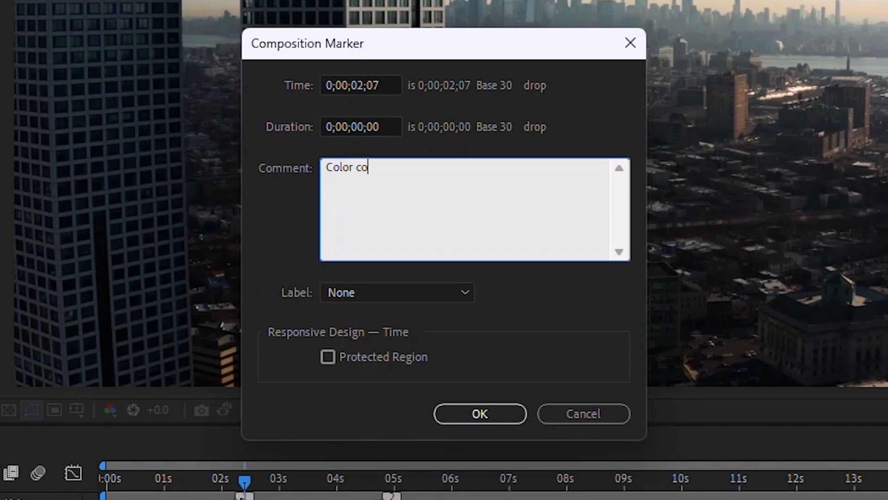
pyautogui.write('rrect tgh8is area')
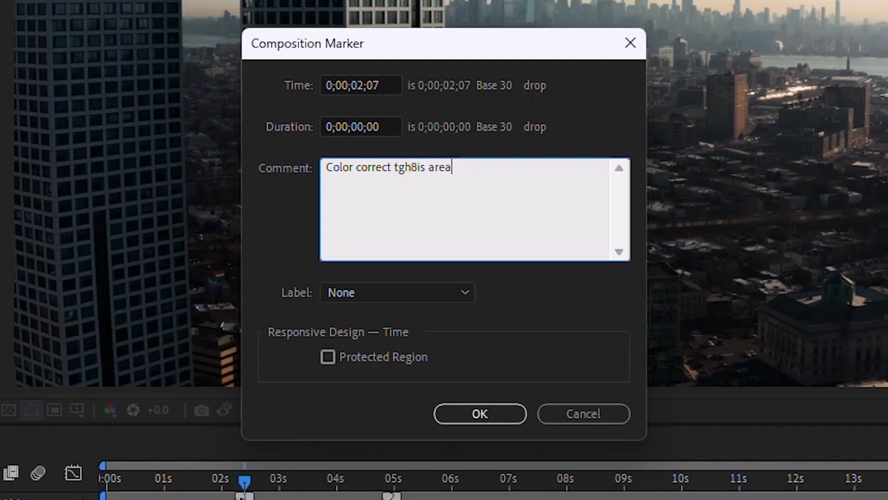
pyautogui.doubleClick(403, 168)
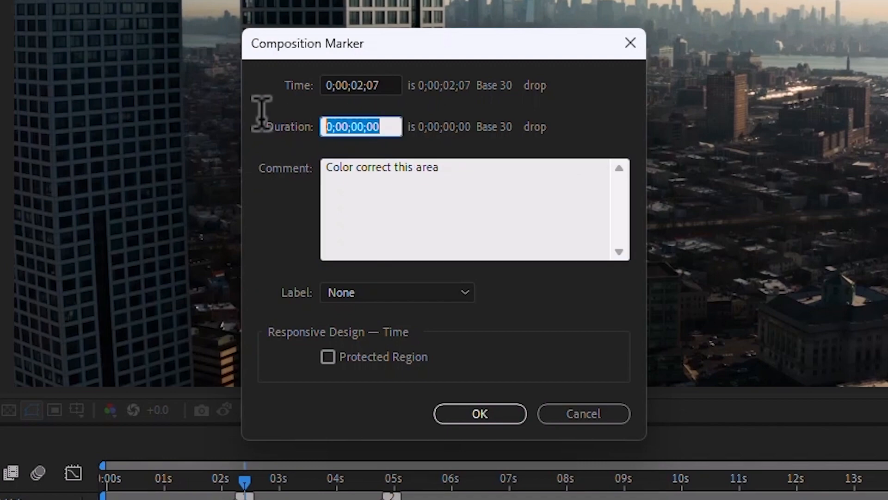
pyautogui.write('300')
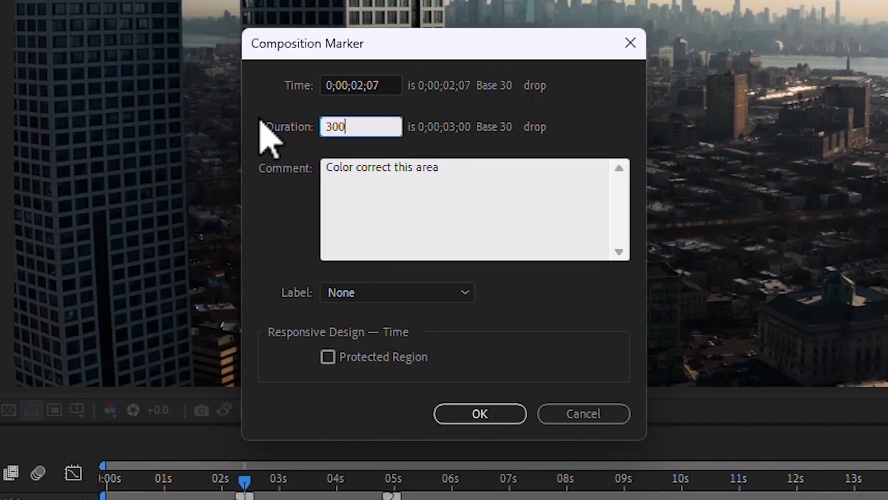
pyautogui.click(479, 413)
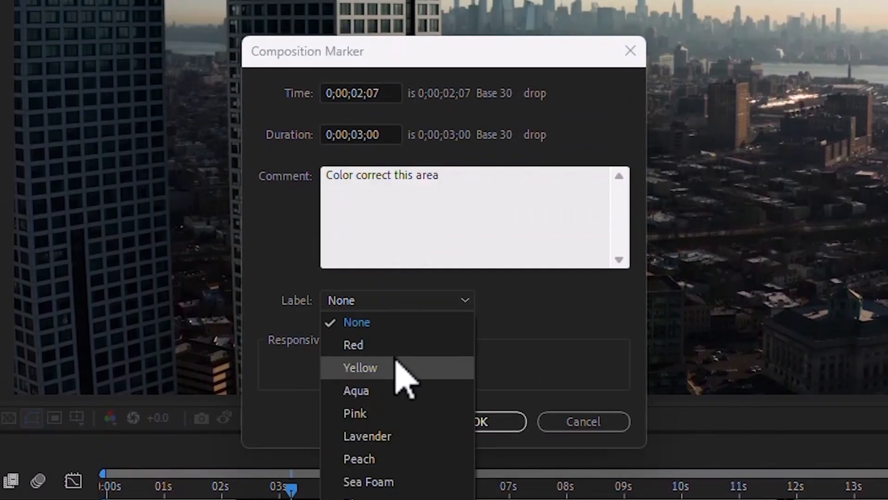
# Step: Label the 'Color correct this area' marker Red and apply it as a three-second span on the timeline
pyautogui.click(352, 345)
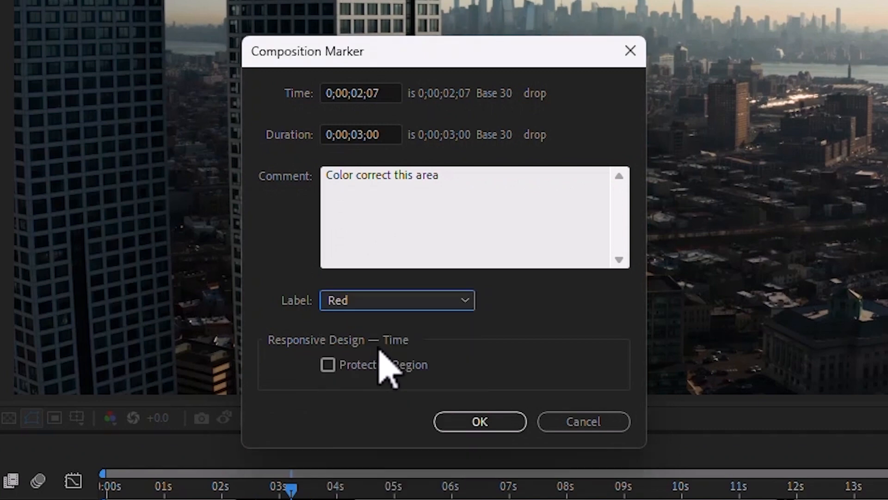
pyautogui.click(479, 421)
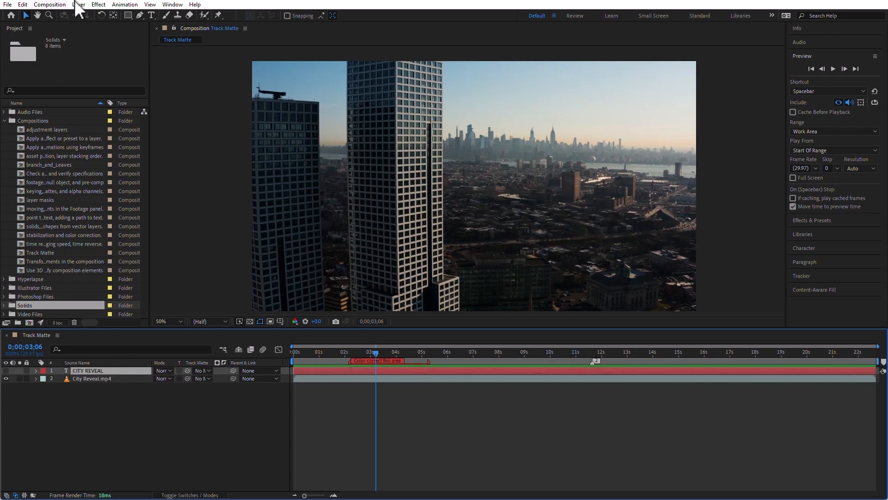
pyautogui.click(78, 4)
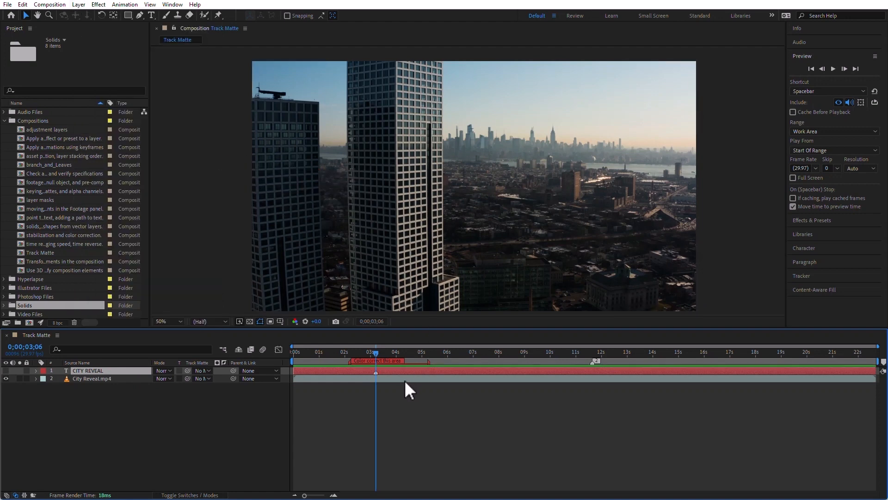
pyautogui.moveTo(442, 360)
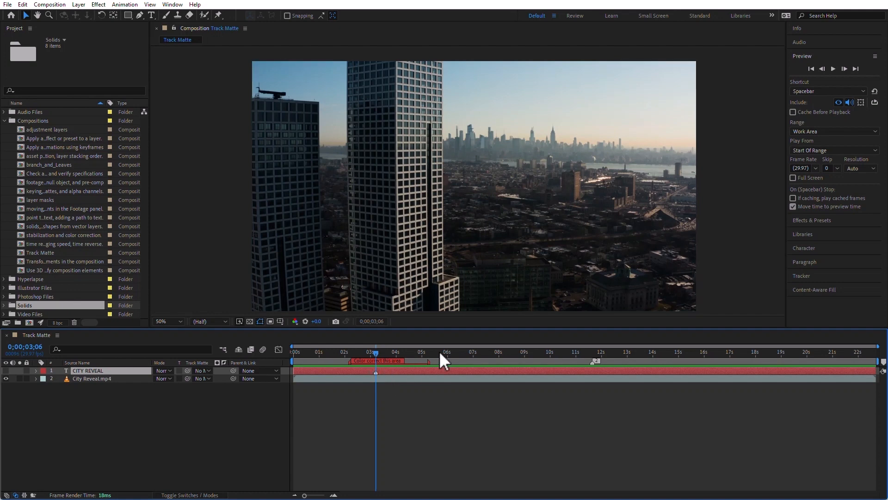
# Step: Add a layer marker to CITY REVEAL at about six and a half seconds via Layer > Markers > Add Marker
pyautogui.click(463, 352)
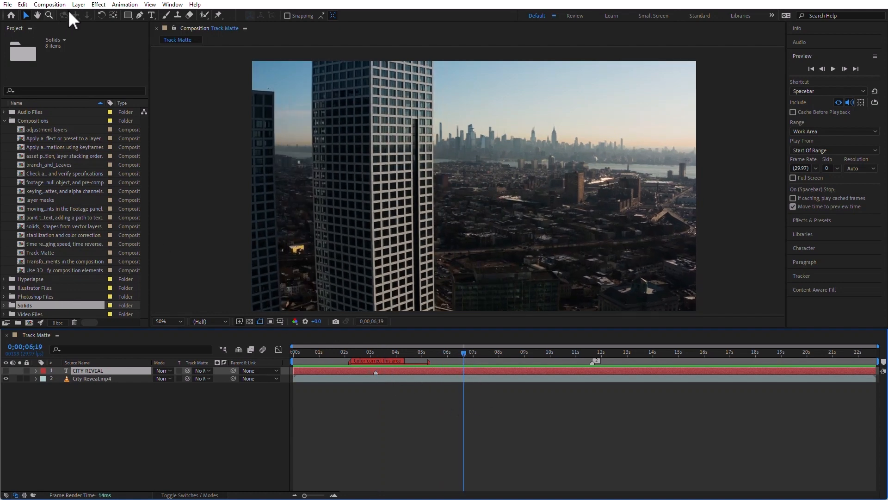
pyautogui.click(77, 4)
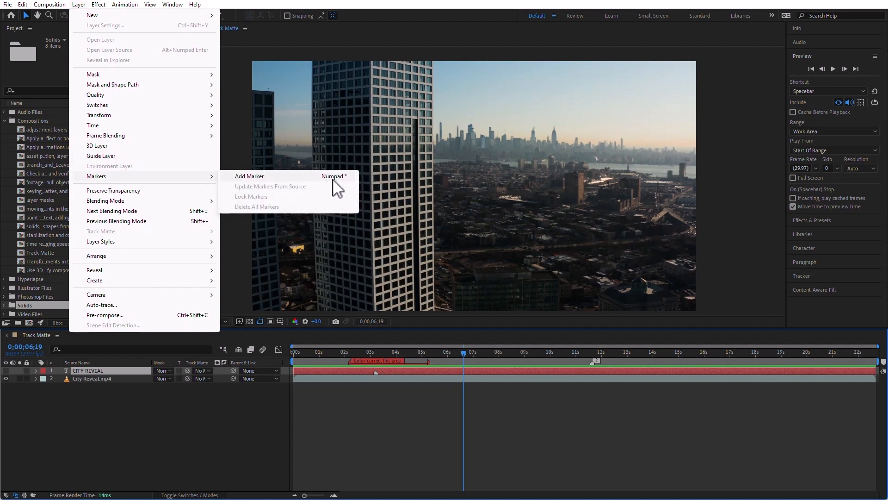
pyautogui.moveTo(345, 187)
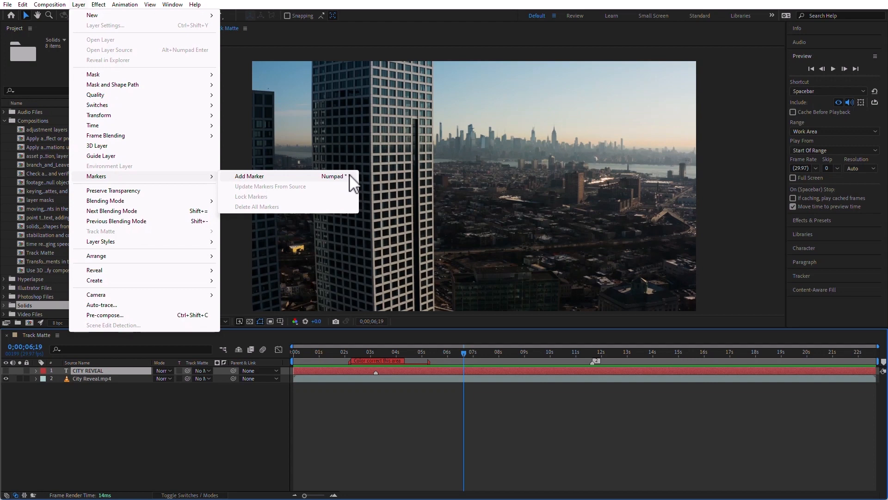
pyautogui.click(409, 432)
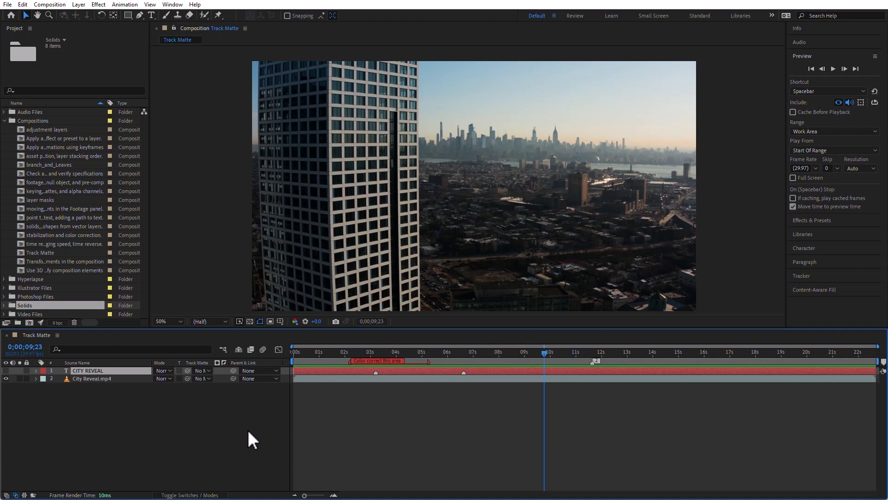
pyautogui.moveTo(22, 6)
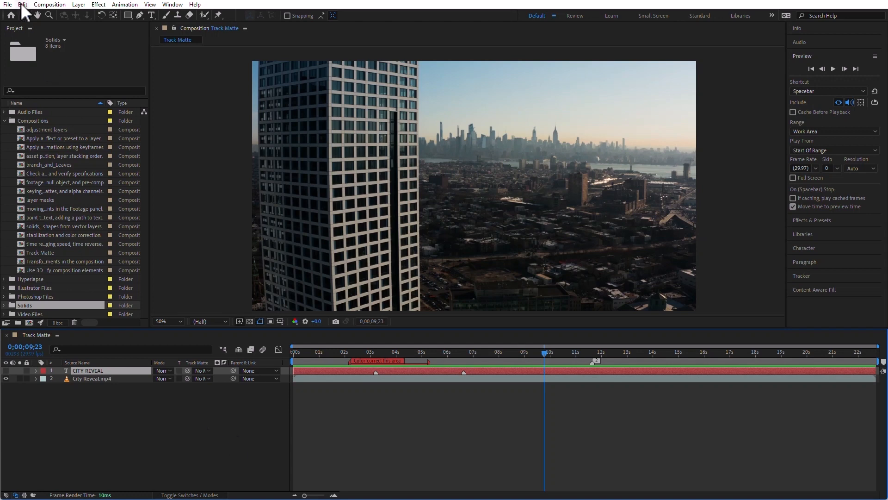
pyautogui.click(22, 5)
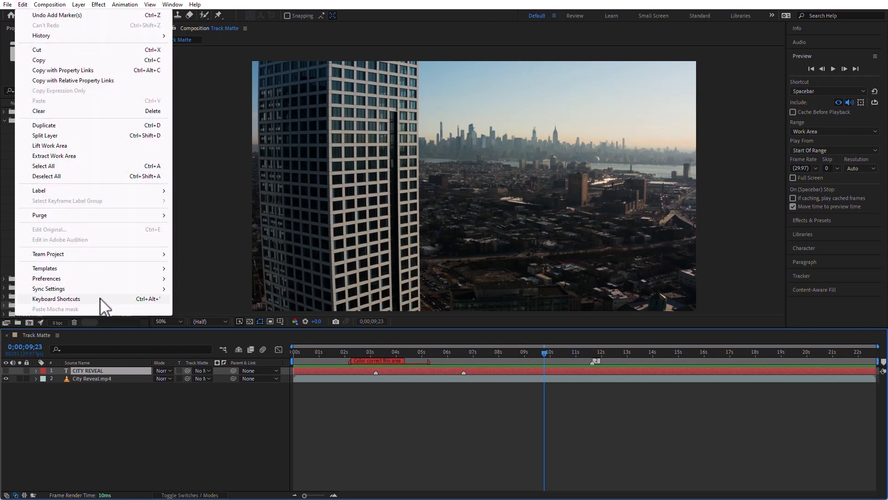
# Step: Assign Shift+8 to Add Layer Marker in Keyboard Shortcuts, saving a custom shortcut set
pyautogui.click(56, 299)
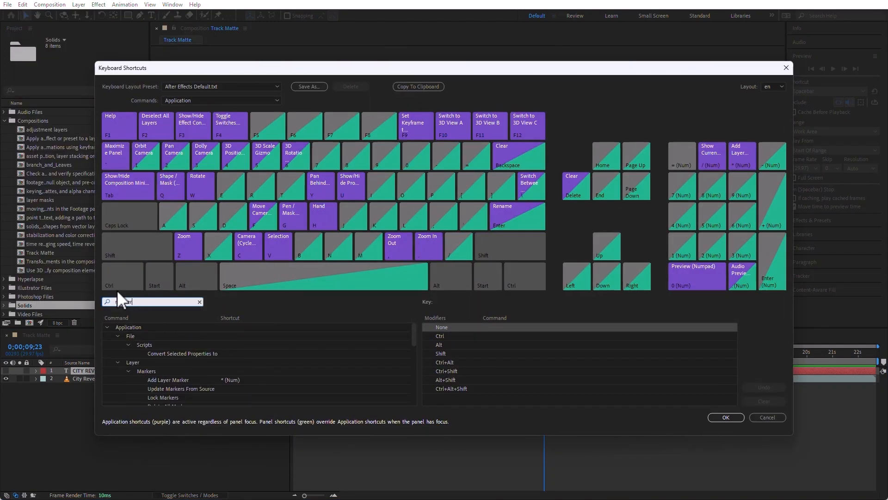
pyautogui.write('marker')
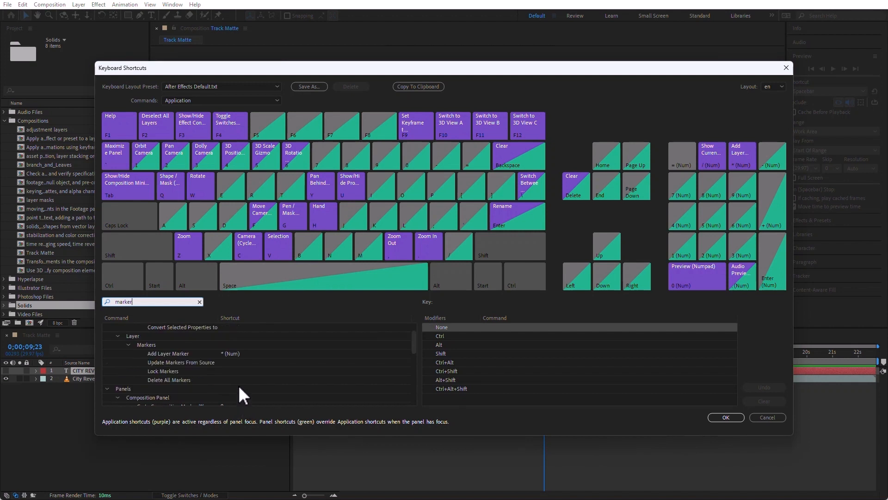
pyautogui.click(167, 352)
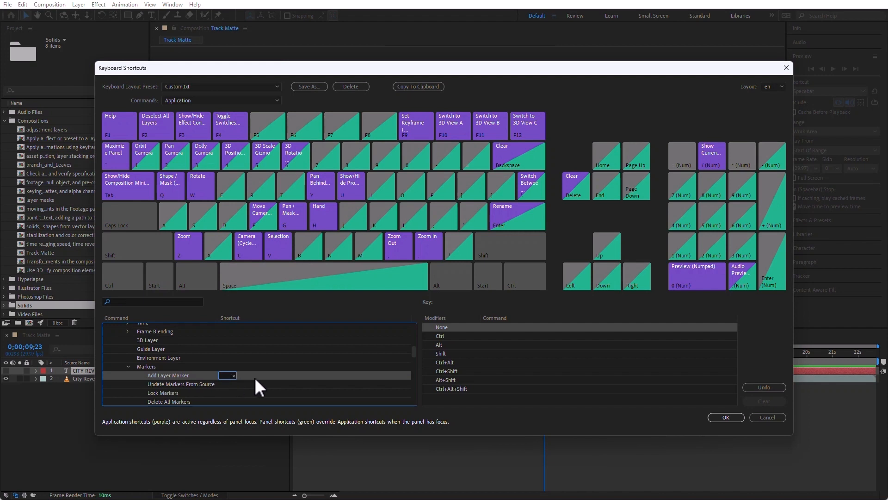
pyautogui.write('Shift+8')
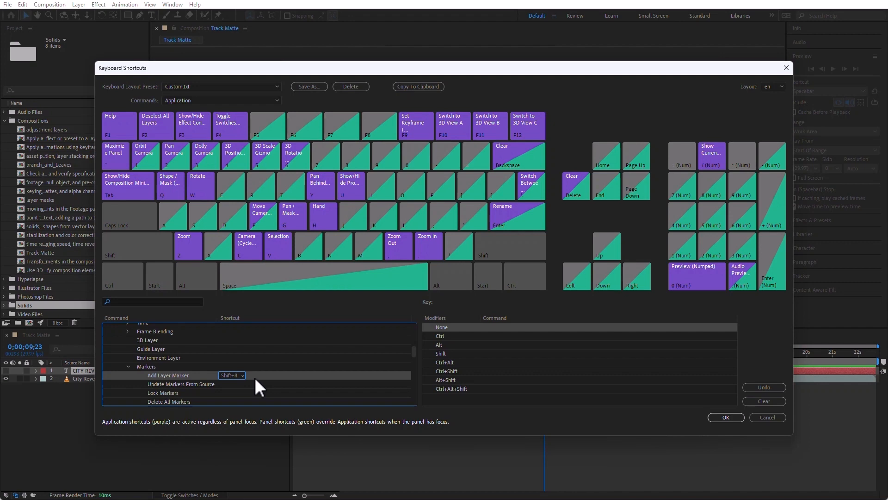
pyautogui.moveTo(456, 423)
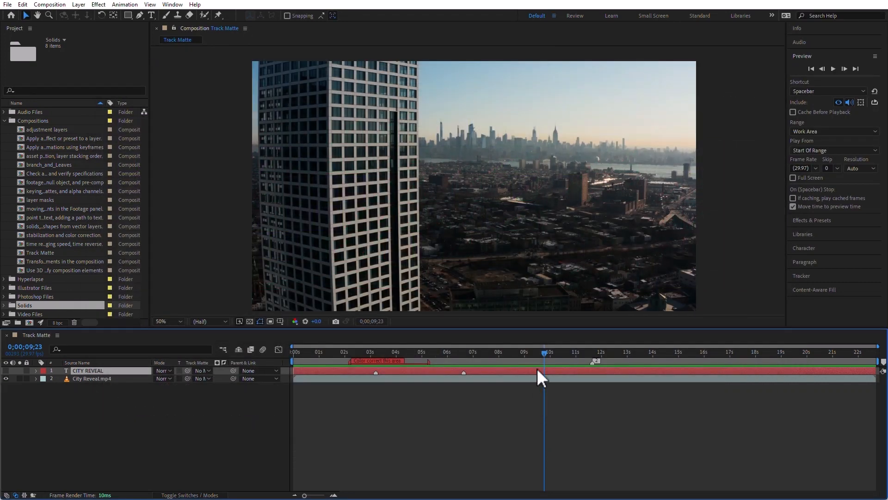
pyautogui.moveTo(623, 403)
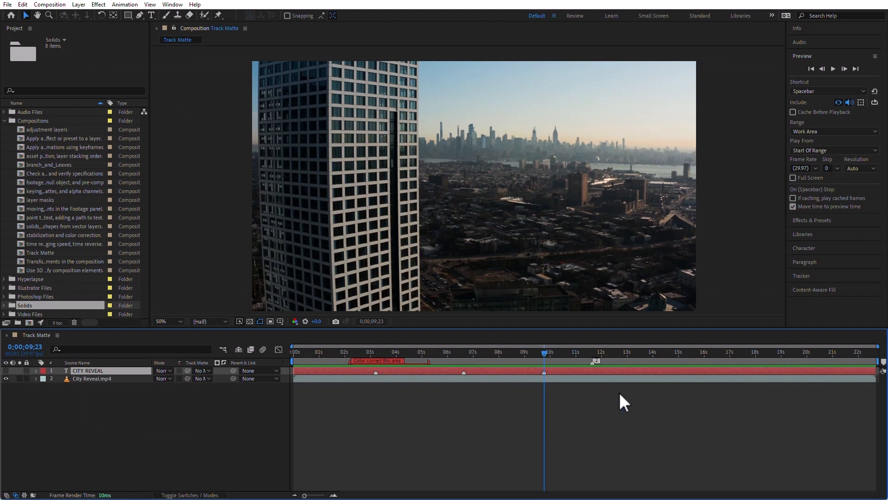
# Step: Add a CITY REVEAL marker near 9;23 lasting 300 (three seconds) commented 'Replace this layer here'
pyautogui.click(640, 352)
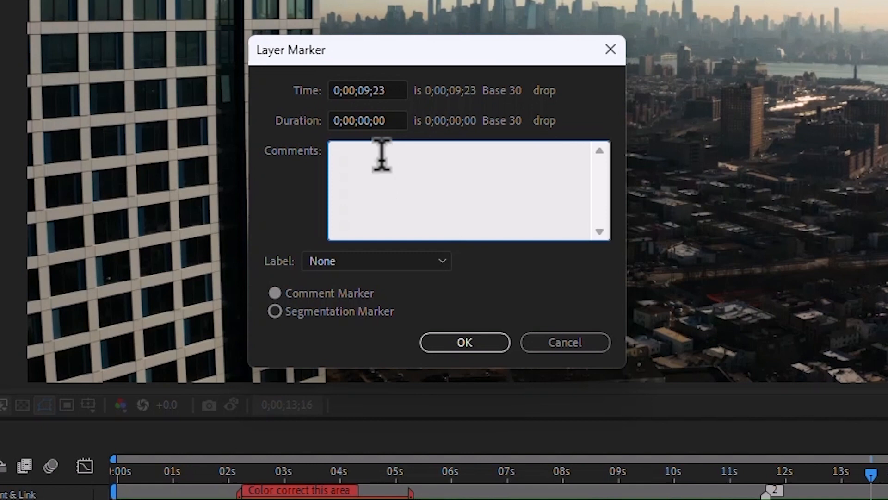
pyautogui.tripleClick(368, 121)
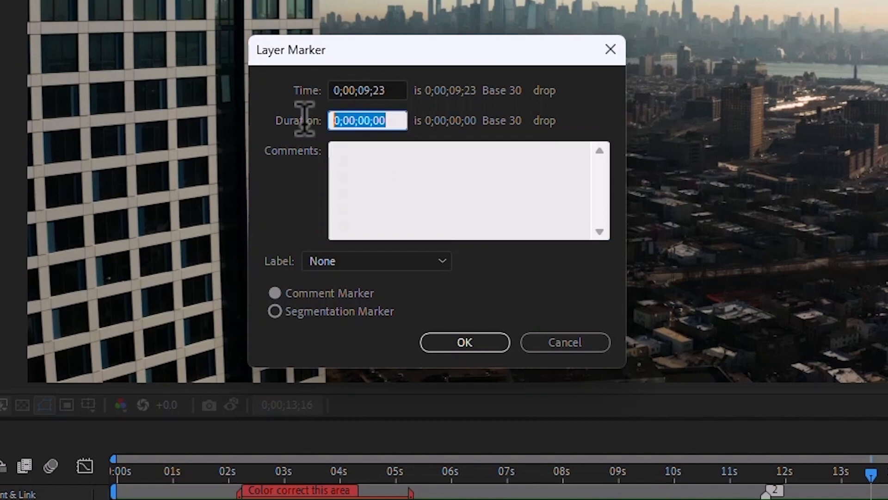
pyautogui.write('300')
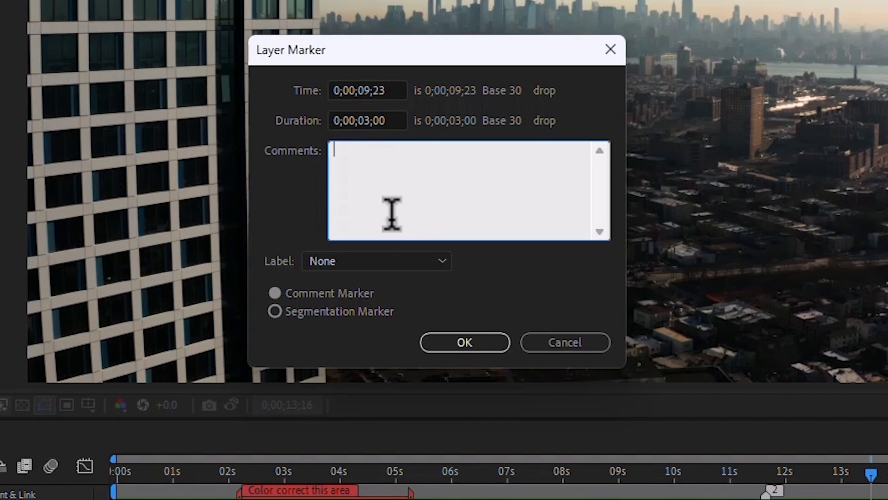
pyautogui.write('Replace thi')
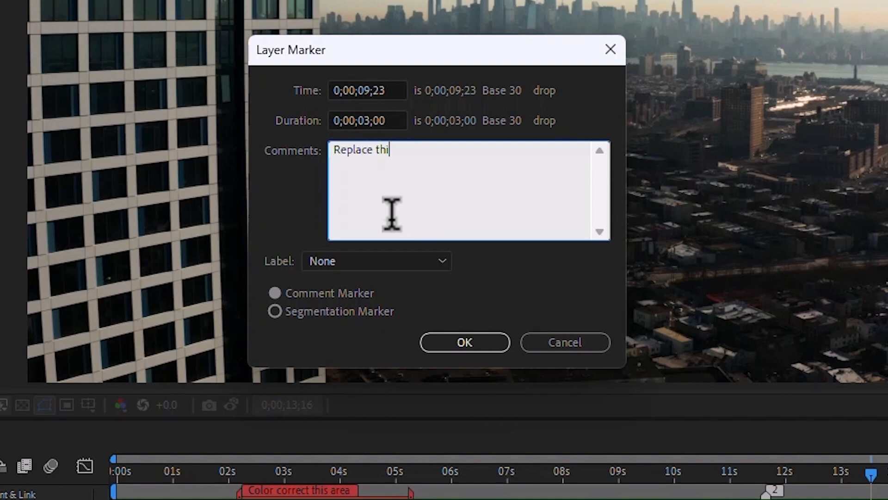
pyautogui.write('s layer here')
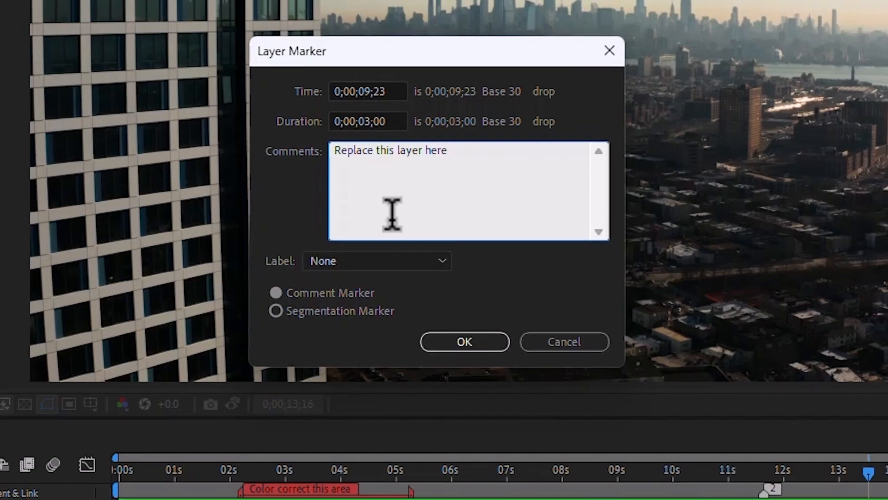
pyautogui.click(376, 260)
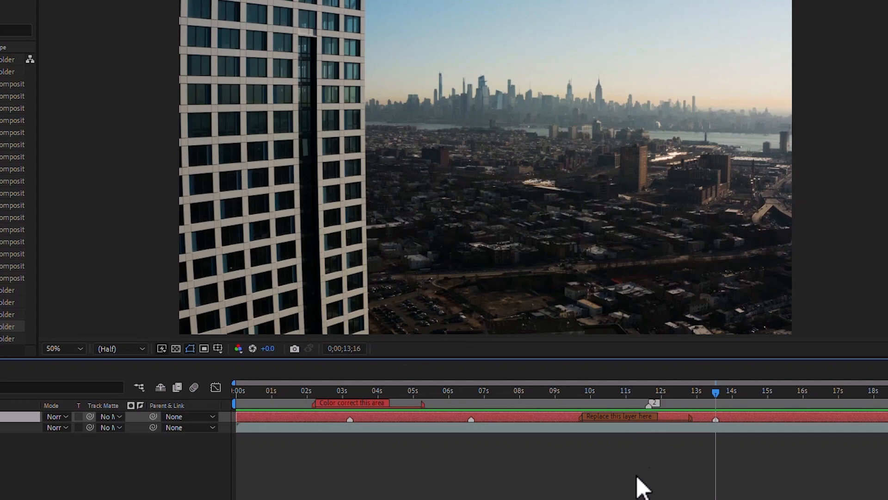
pyautogui.moveTo(641, 488)
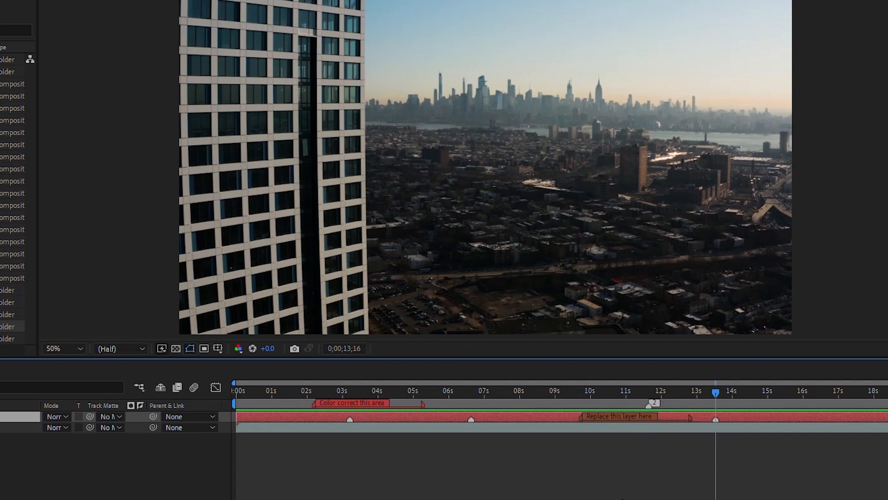